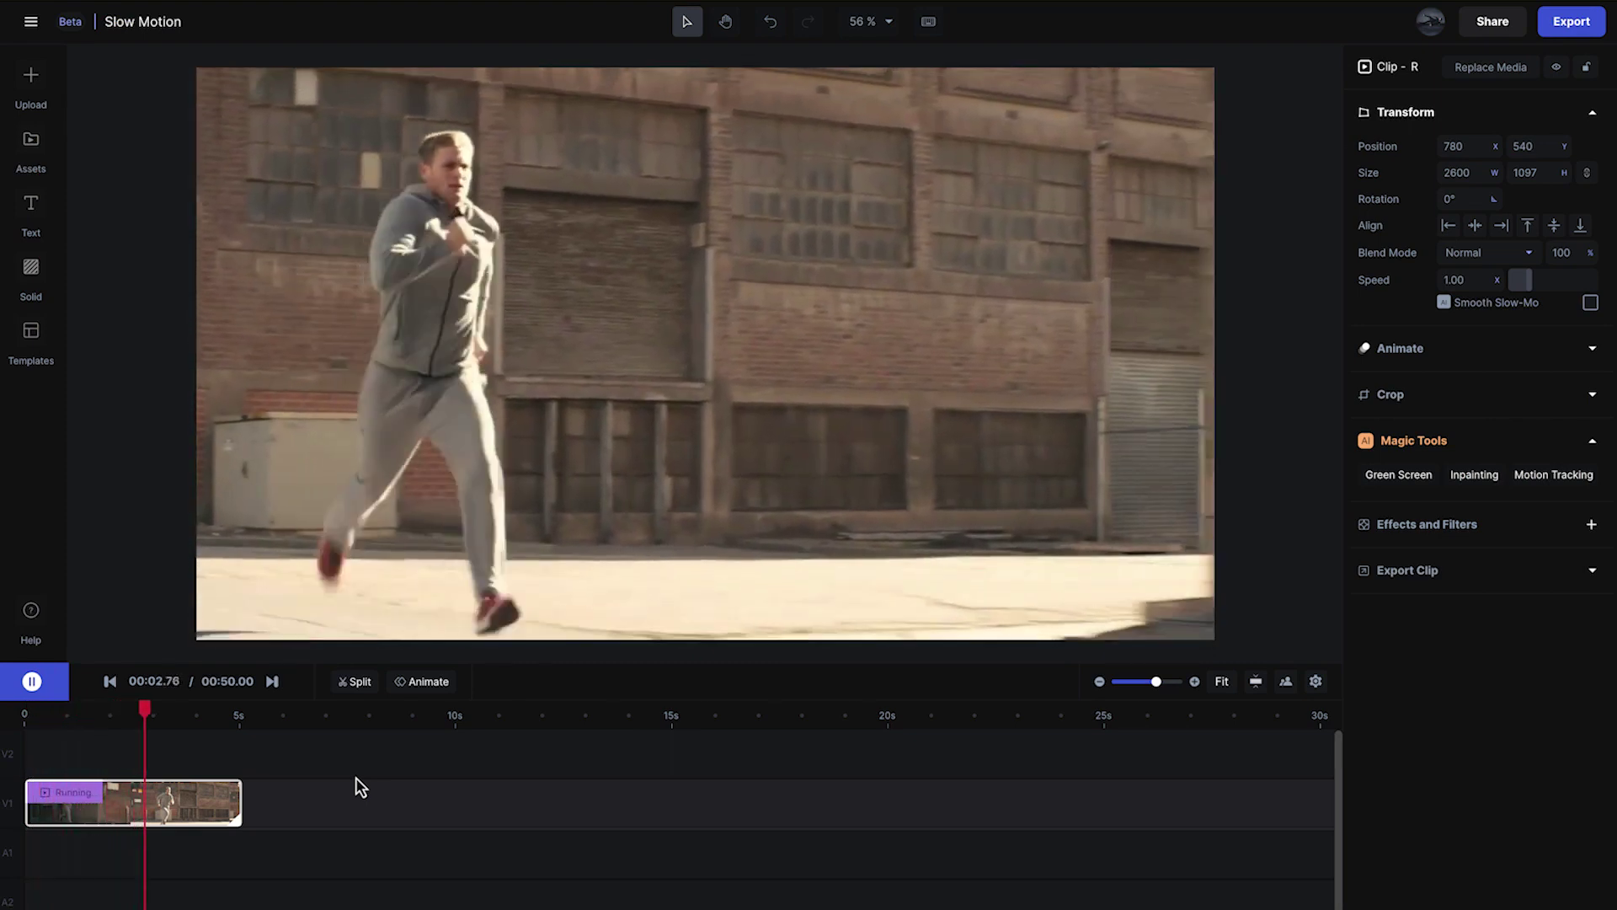
Set the Running clip's Speed to 0.25 in the Transform panel.
{"action": "left_click", "coordinate": [110, 680]}
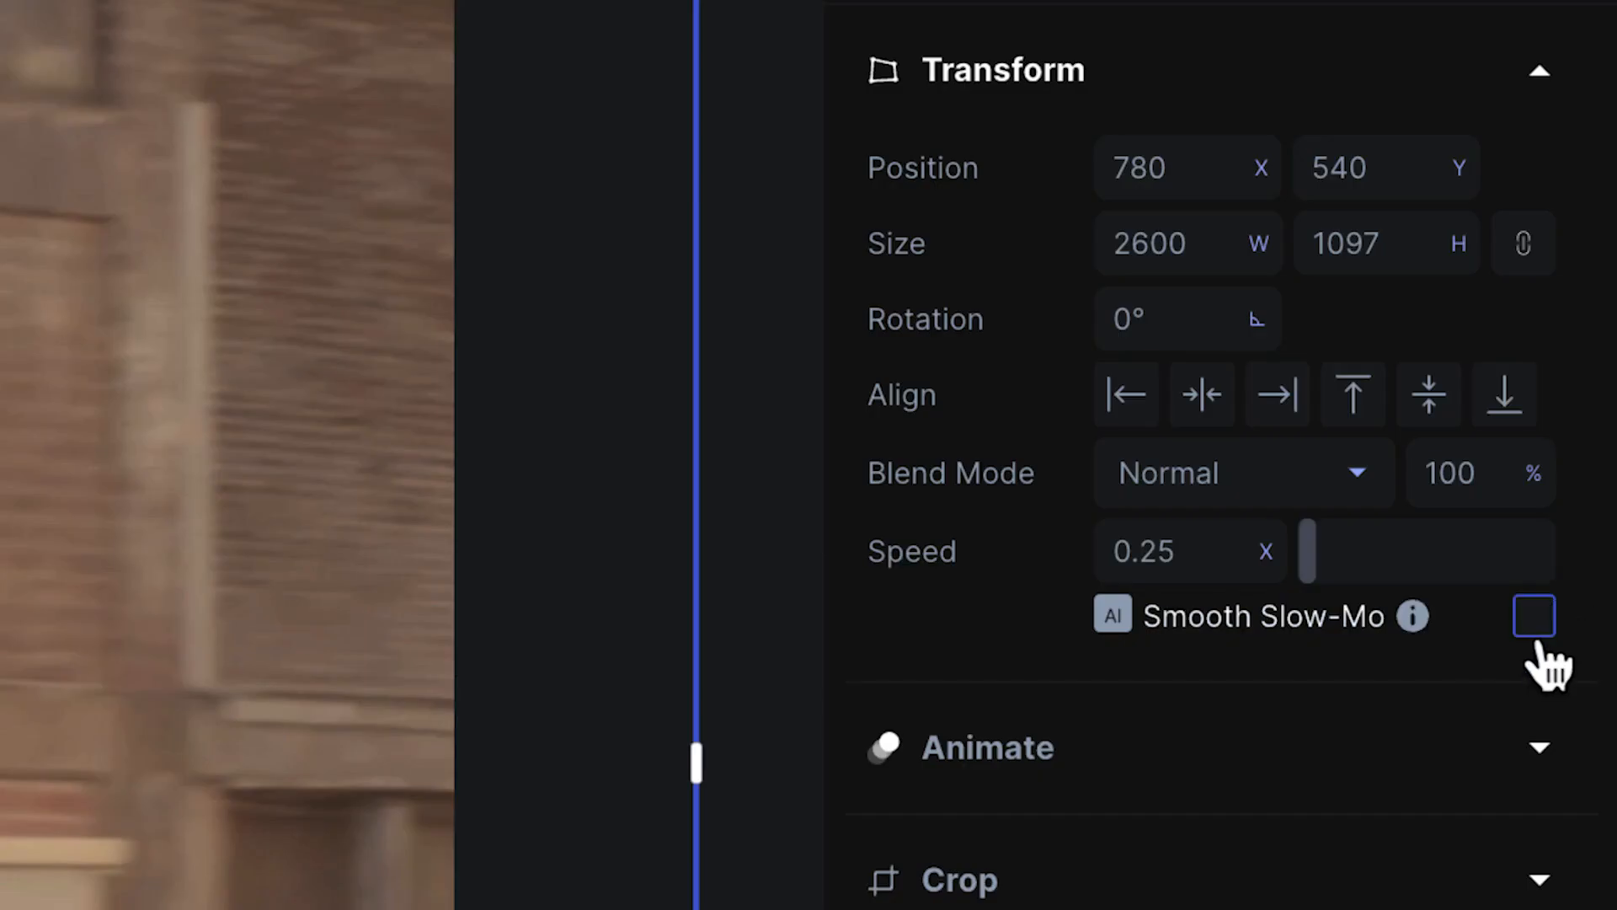
Enable Smooth Slow-Mo, preview the ~20-second slowed clip, and reselect Running.
{"action": "left_click", "coordinate": [1533, 617]}
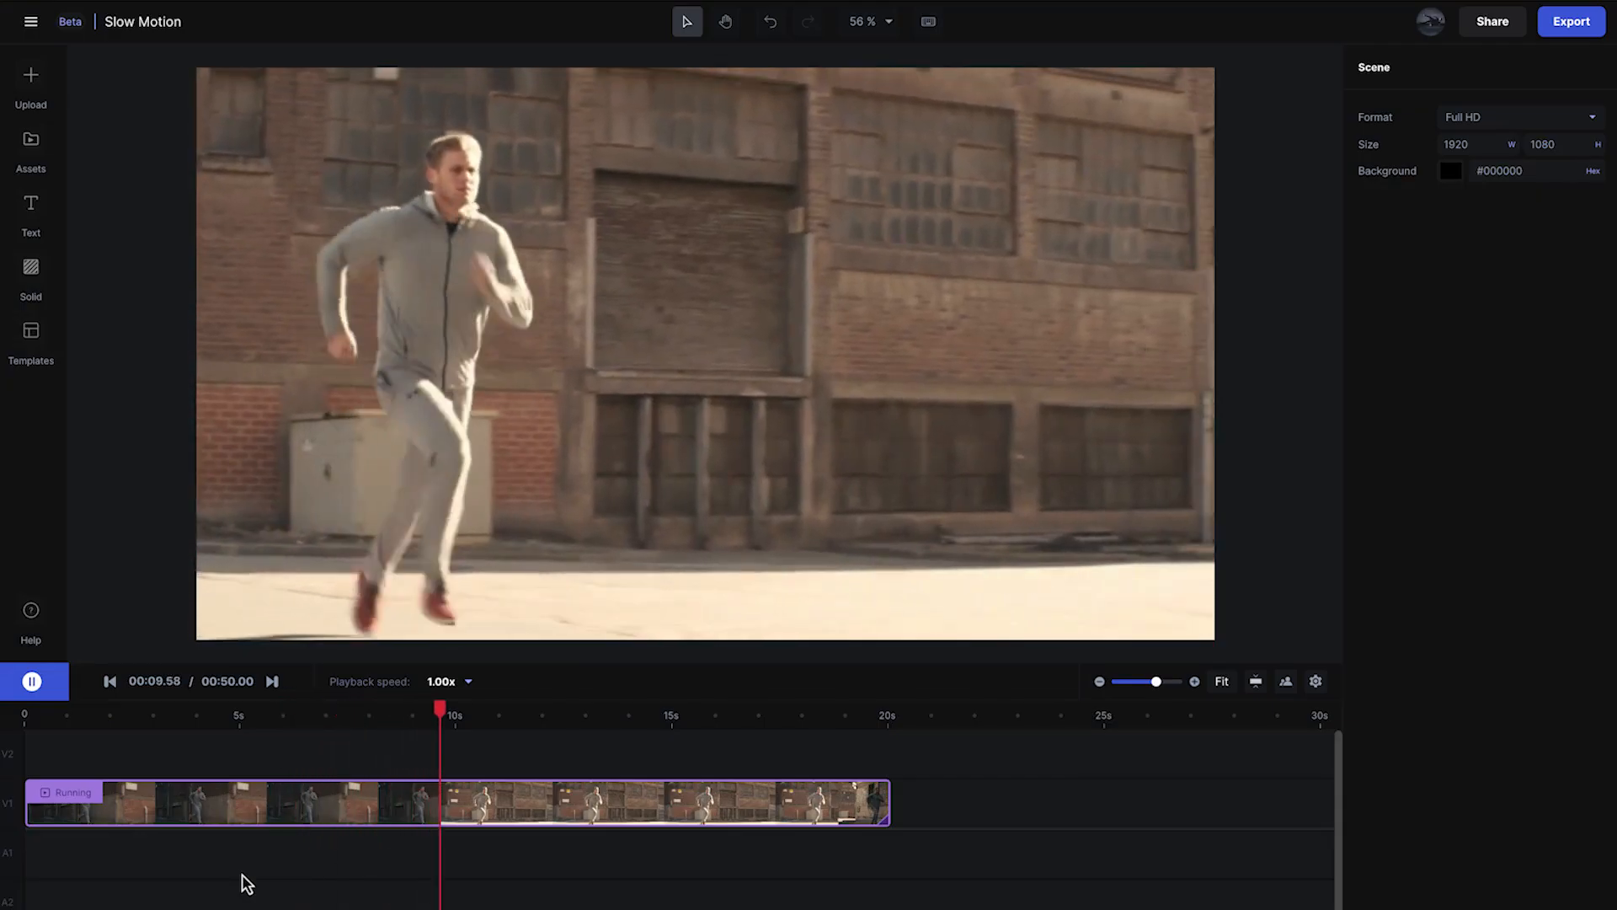
{"action": "left_click", "coordinate": [333, 714]}
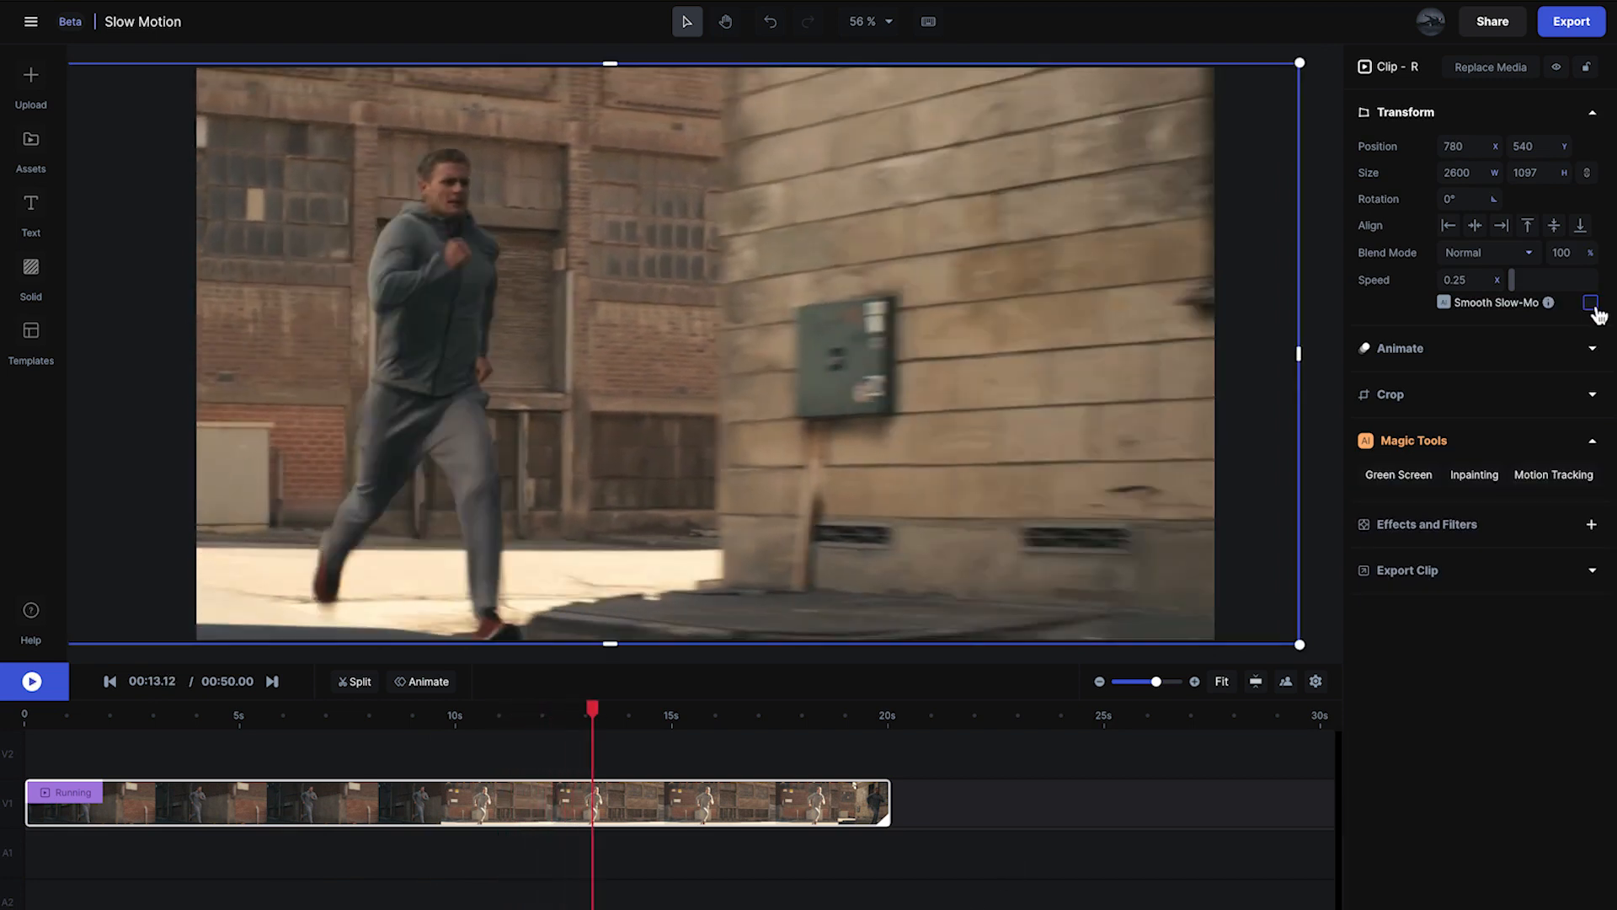
Return to the projects dashboard and open the Runway Support contact form.
{"action": "left_click", "coordinate": [1592, 302]}
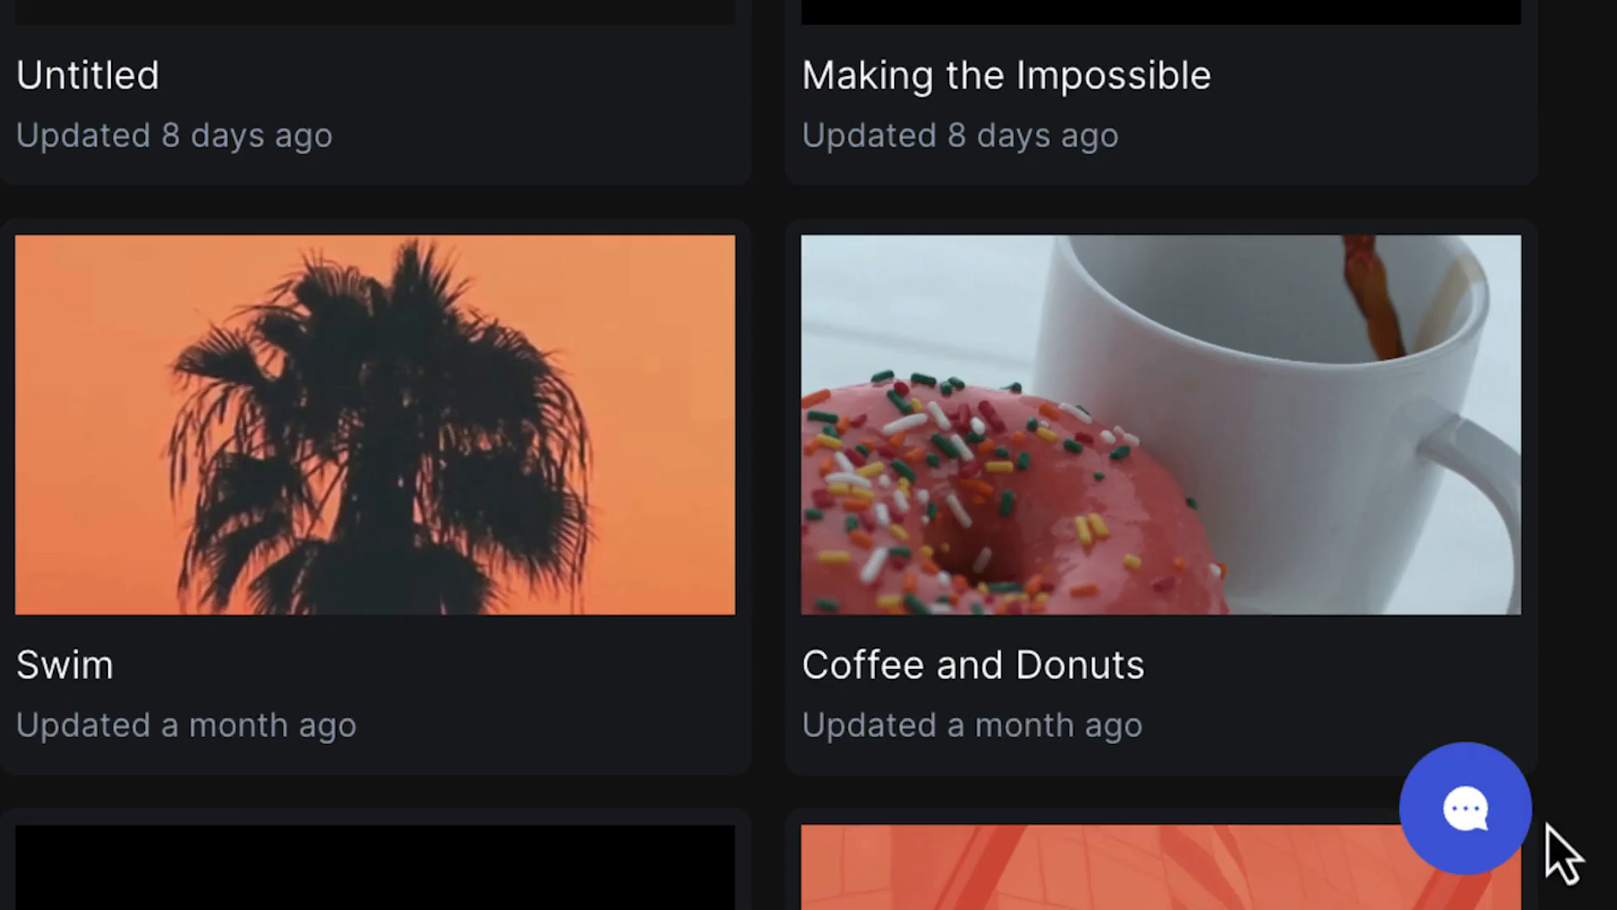
{"action": "left_click", "coordinate": [1464, 807]}
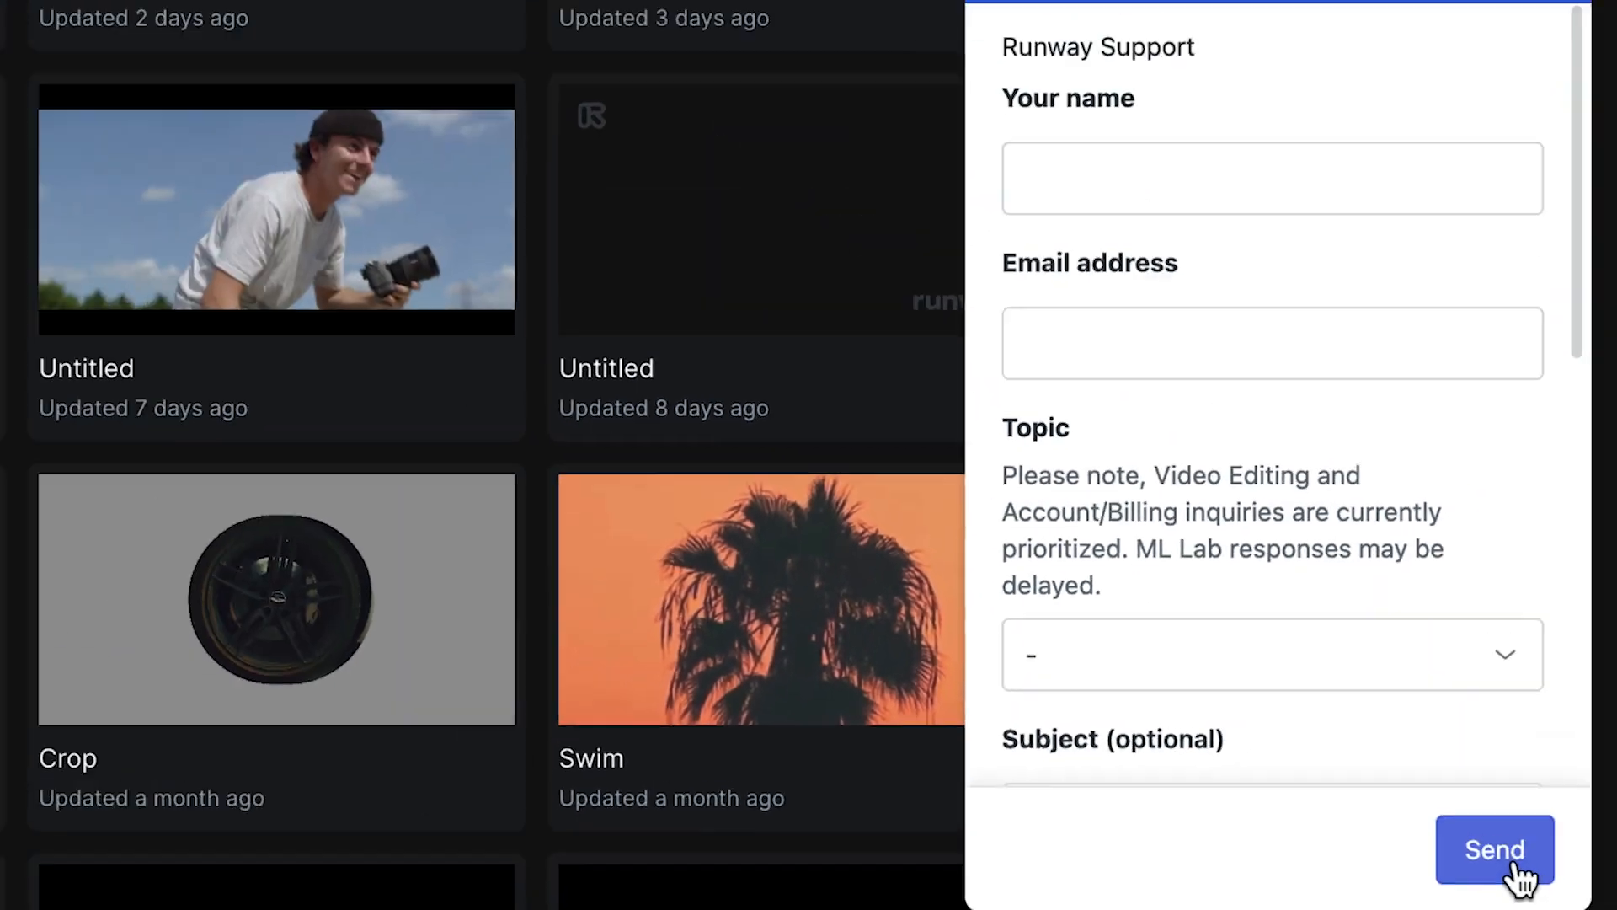